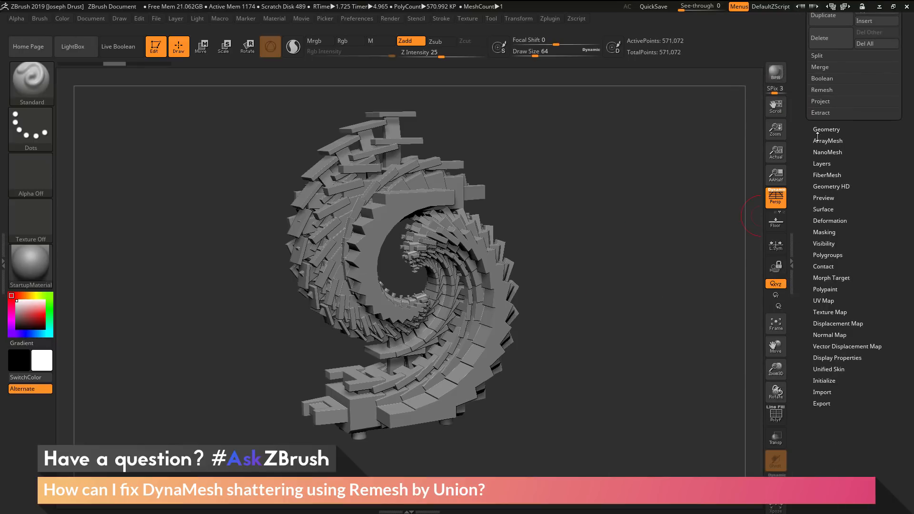
- Expand the Geometry and DynaMesh settings for the brick spiral, targeting resolution 1024
left_click(826, 129)
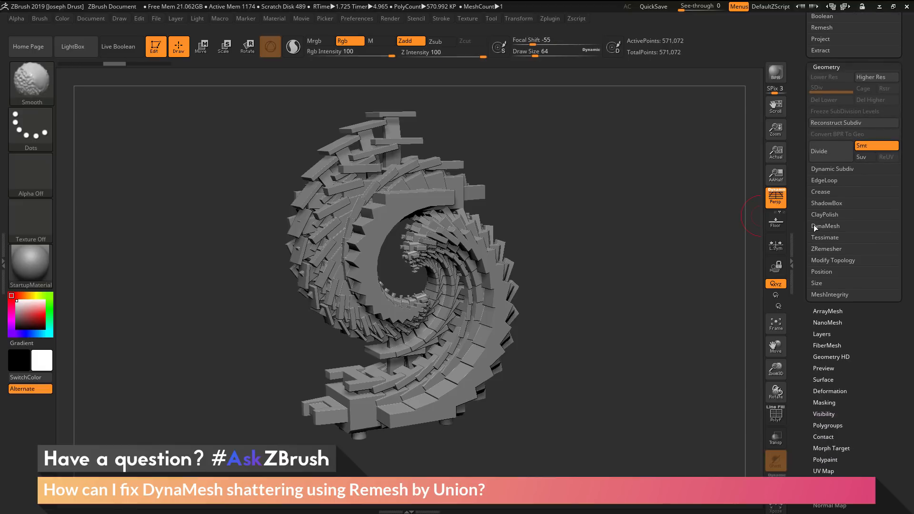
left_click(826, 226)
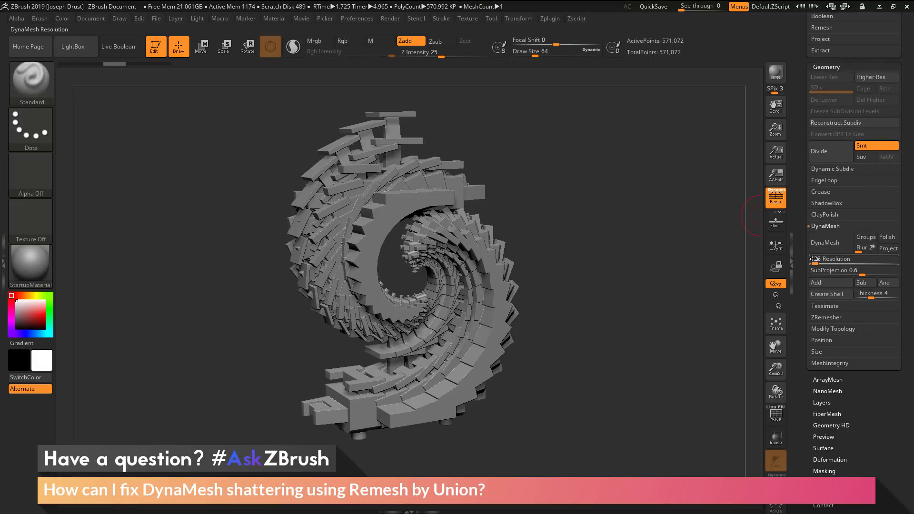
mouse_move(853, 259)
type(" 1024")
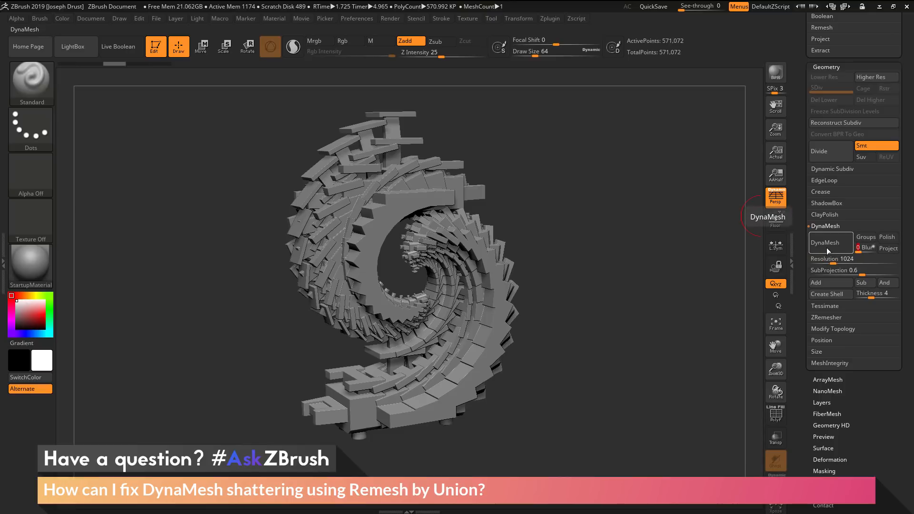
- DynaMesh the brick spiral at resolution 1024, shattering it into about 2.48 million points
left_click(823, 242)
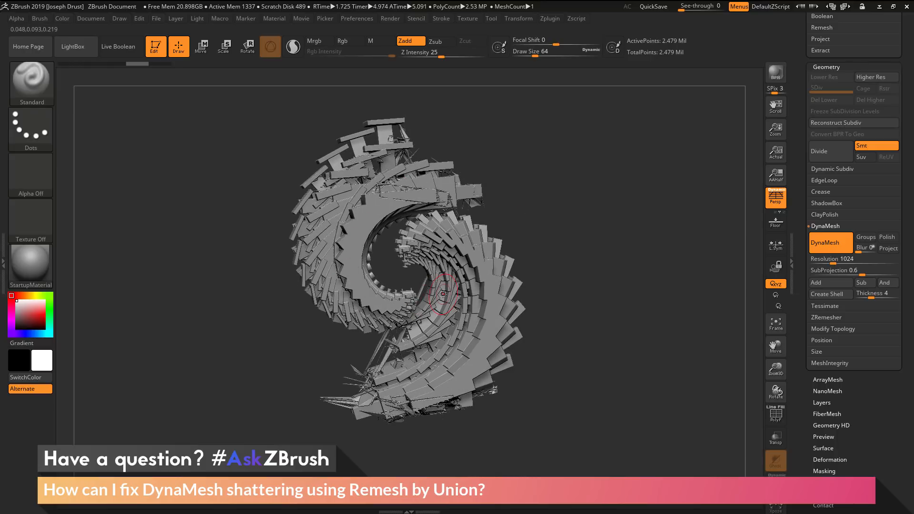
mouse_move(431, 361)
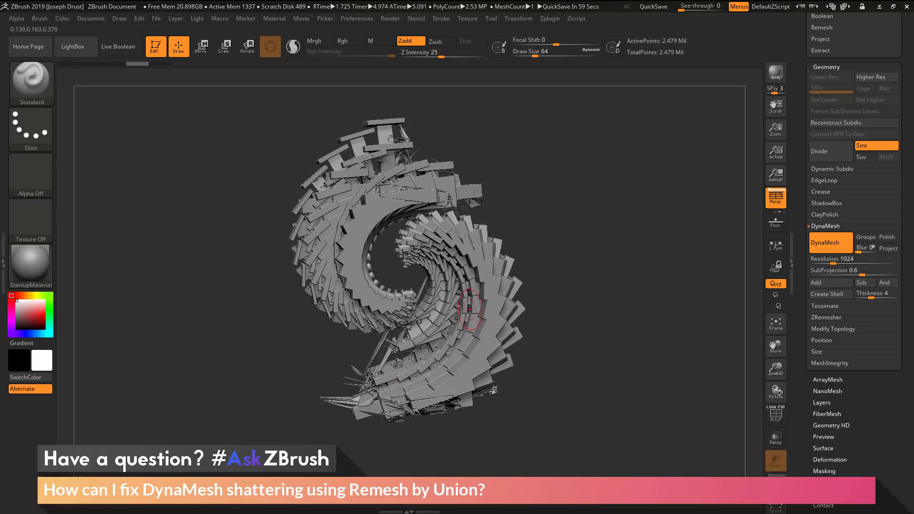
- Undo the DynaMesh to restore the intact 571,000-point spiral and expand Polygroups
left_click(350, 42)
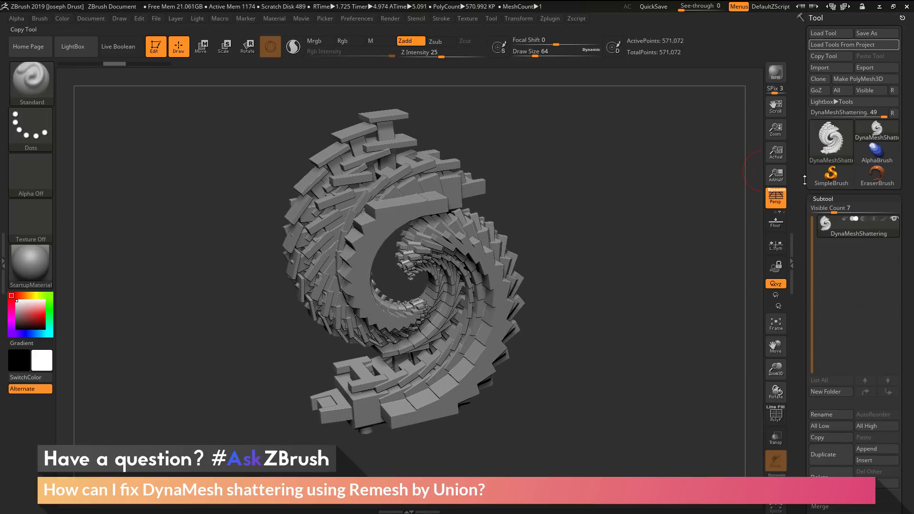
left_click(825, 41)
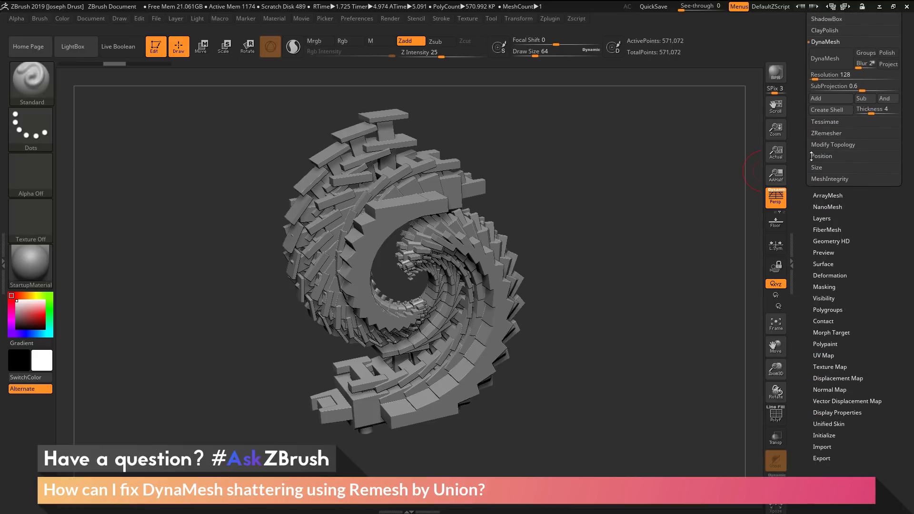
left_click(828, 309)
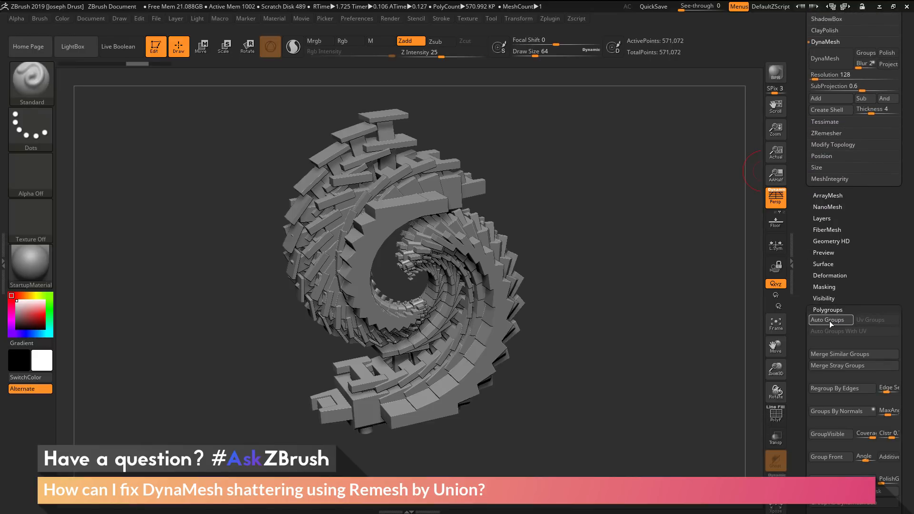
mouse_move(831, 320)
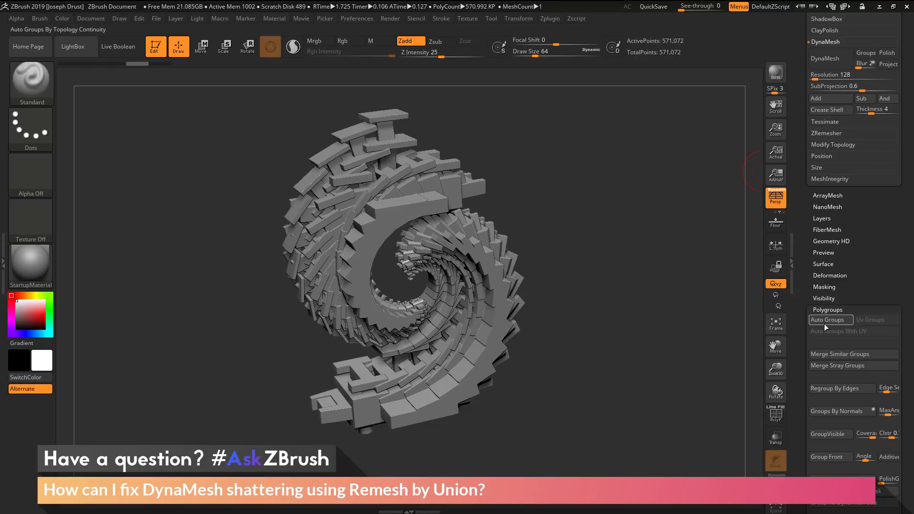
mouse_move(776, 414)
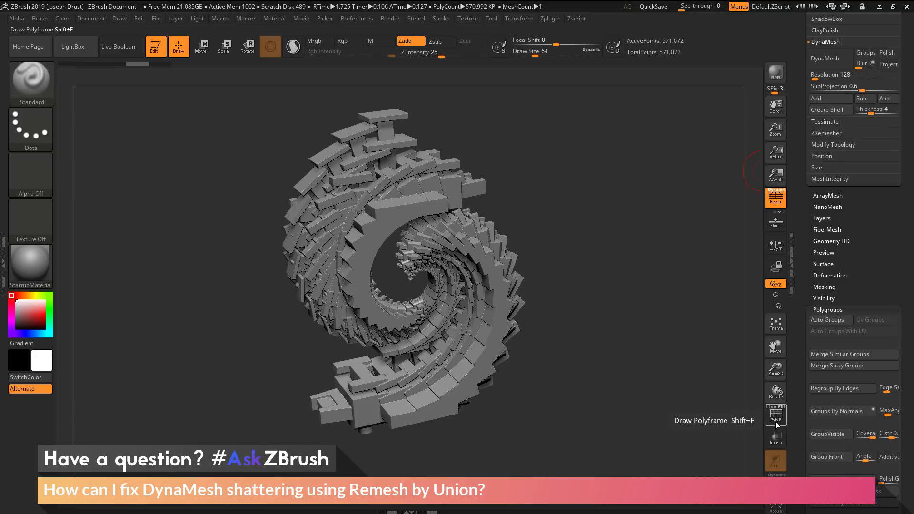
left_click(775, 415)
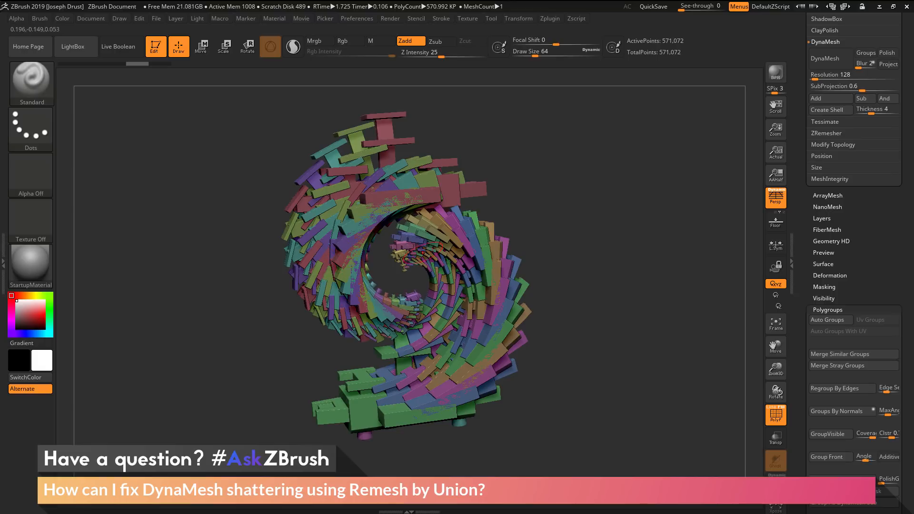
mouse_move(467, 332)
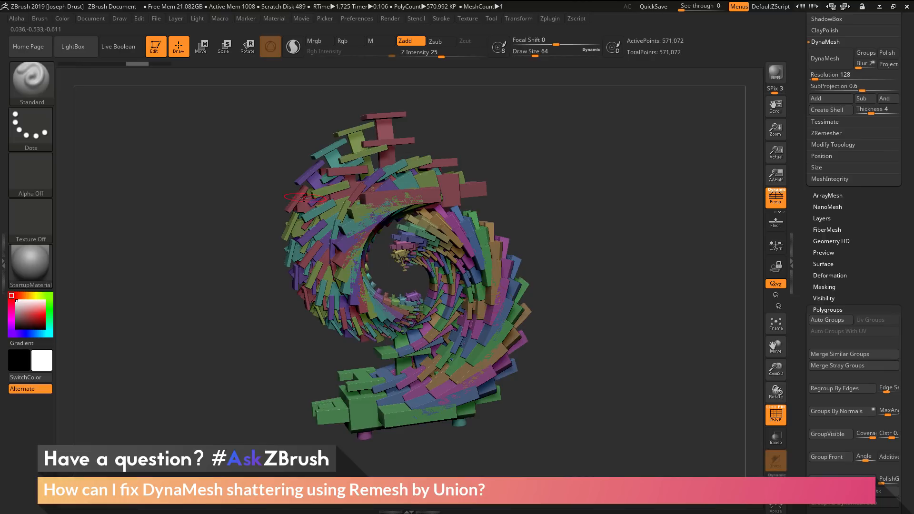
mouse_move(332, 242)
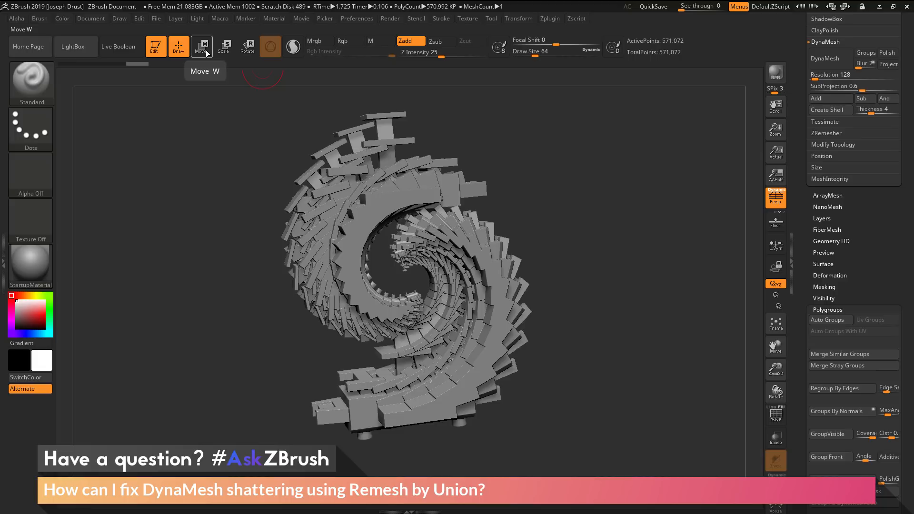
- Activate the Move gizmo on the brick spiral to reach its transform types
left_click(201, 46)
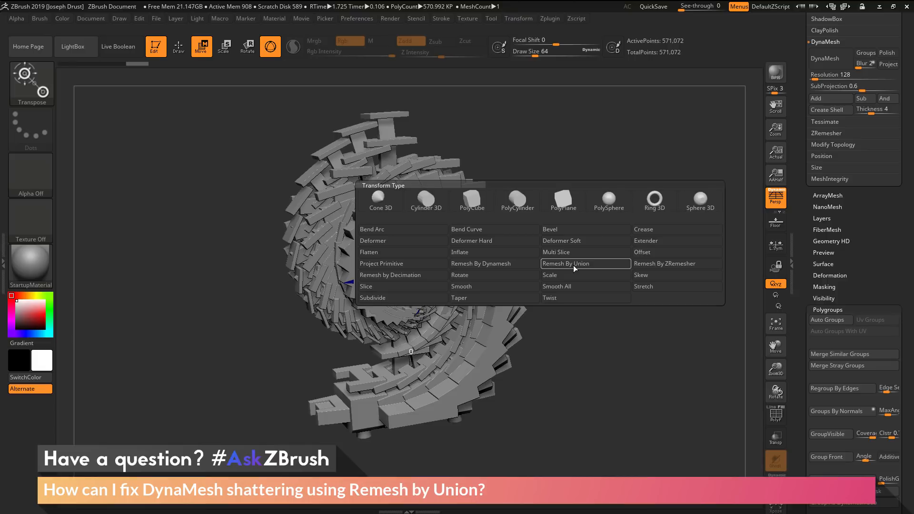
- Apply Remesh By Union, welding the bricks into a 312,340-point mesh
left_click(565, 262)
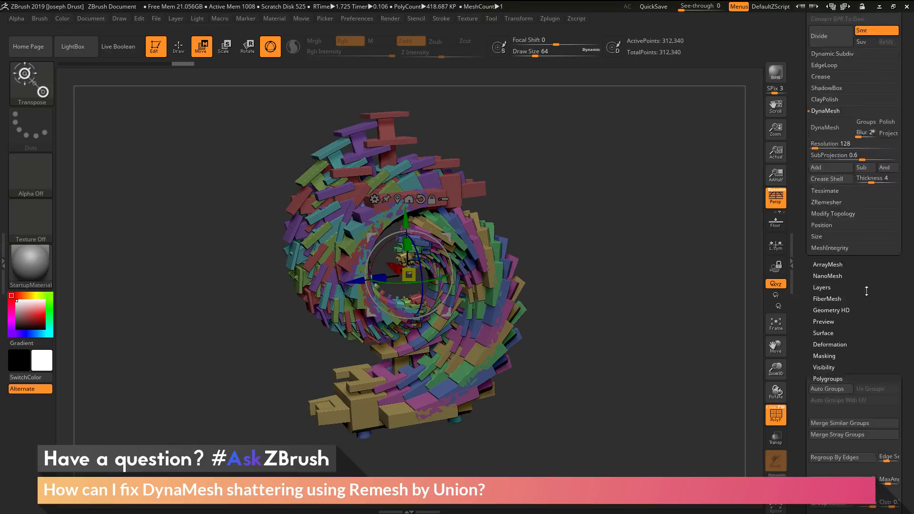
- Use Auto Groups to make the welded spiral a single polygroup
scroll("down", 3)
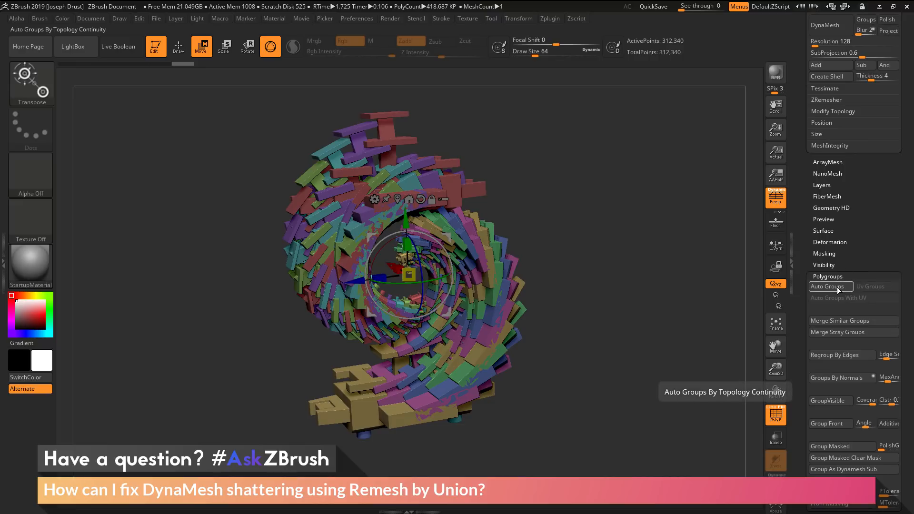
left_click(829, 286)
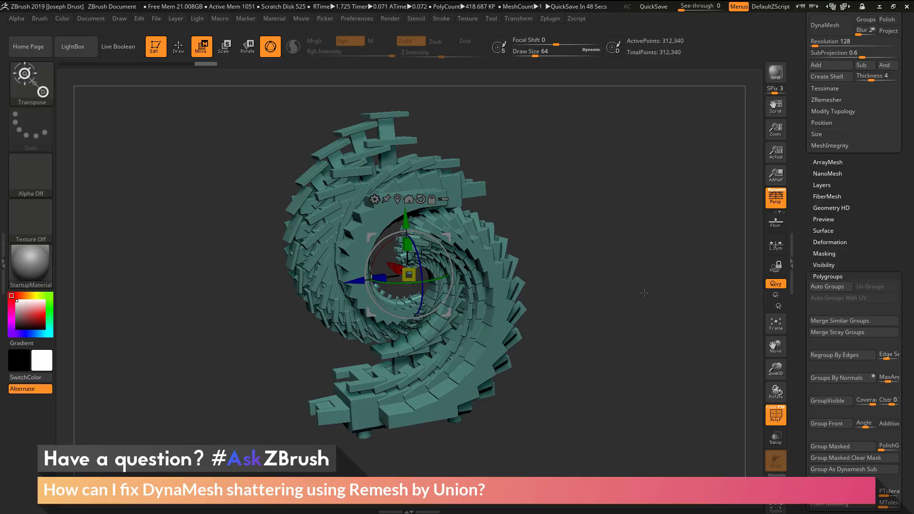
mouse_move(563, 227)
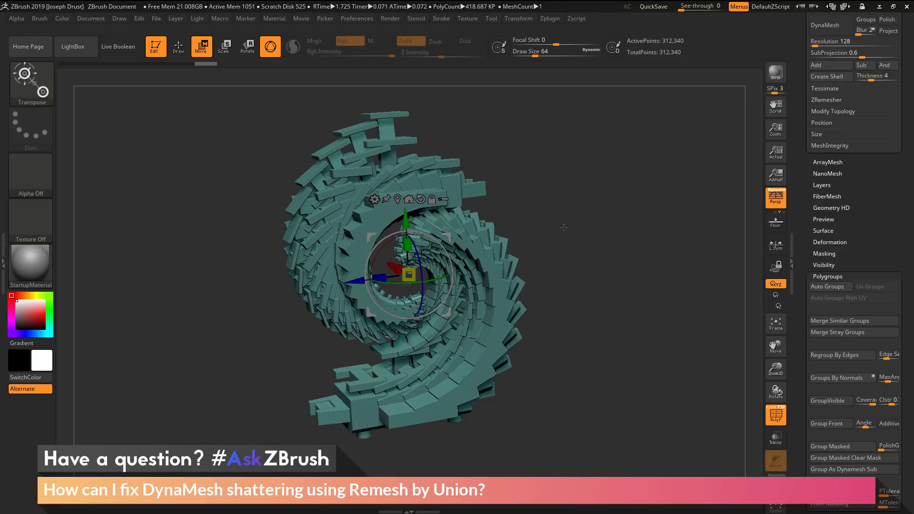
left_click(179, 46)
type("1024")
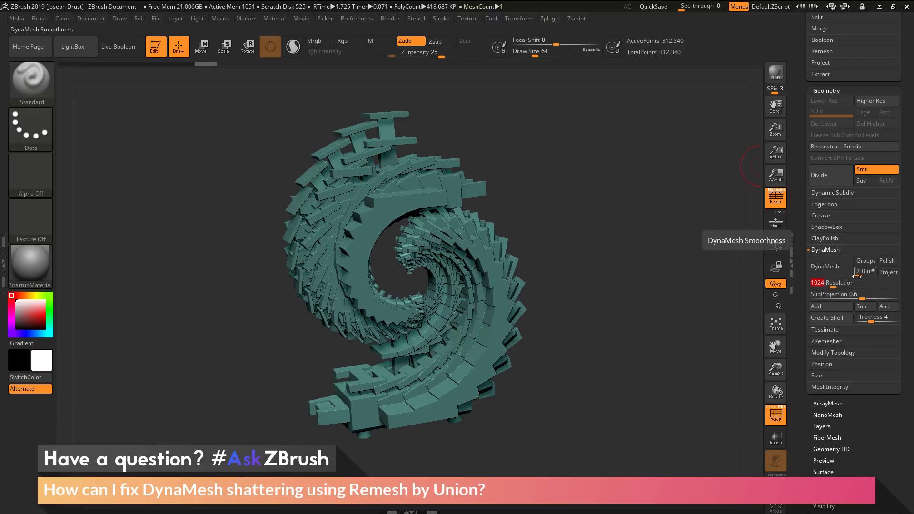
mouse_move(831, 267)
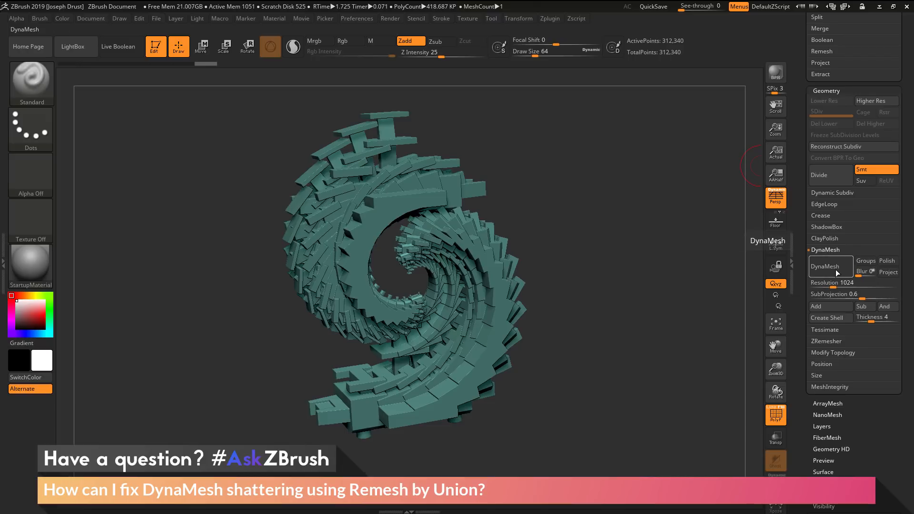
- DynaMesh the welded spiral at 1024, keeping the bricks intact at about 3.09 million points
left_click(826, 266)
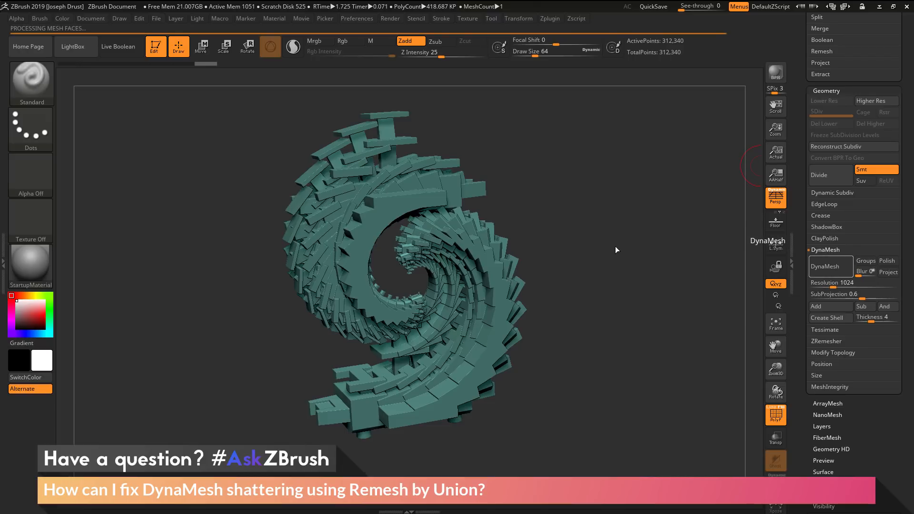
left_click(829, 267)
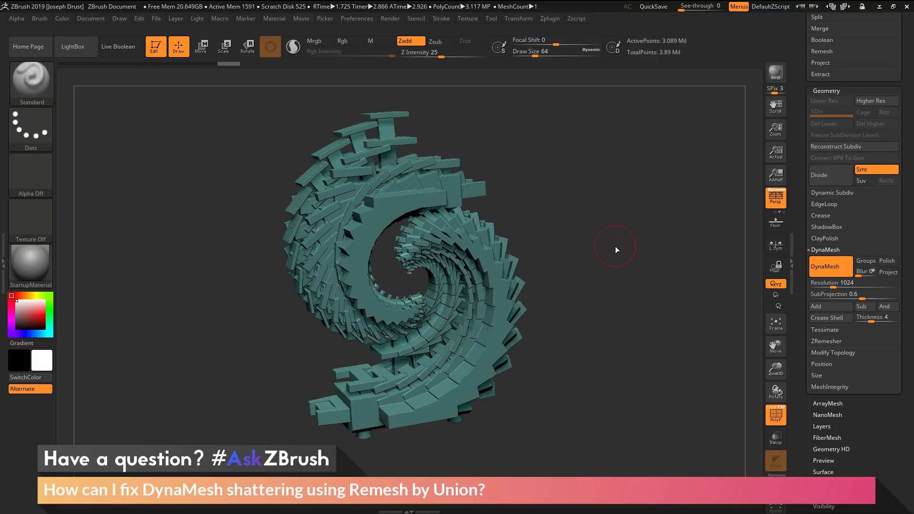